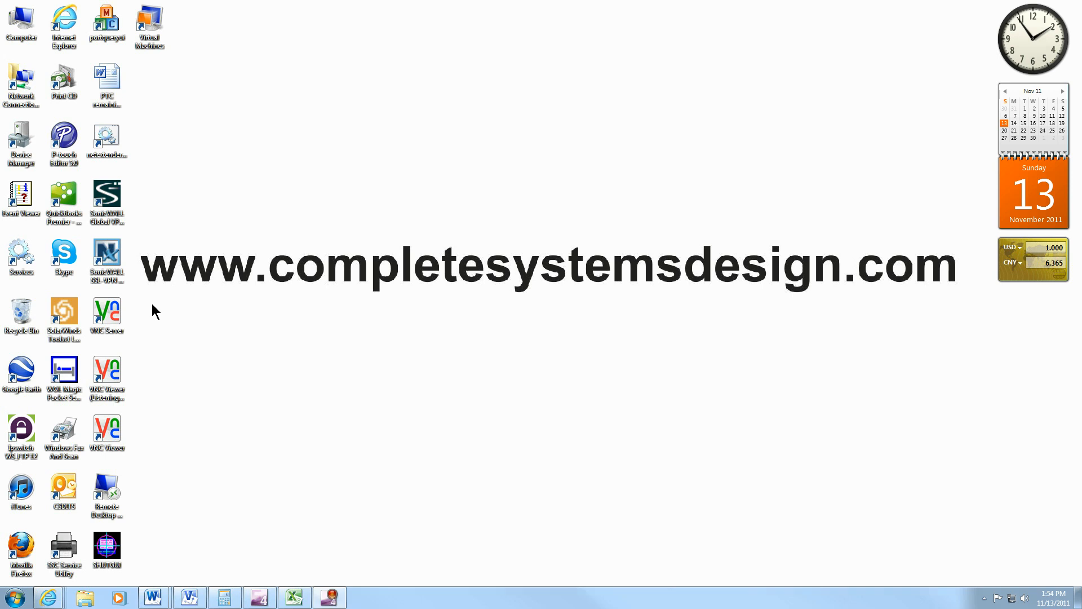
mouse_move(927, 325)
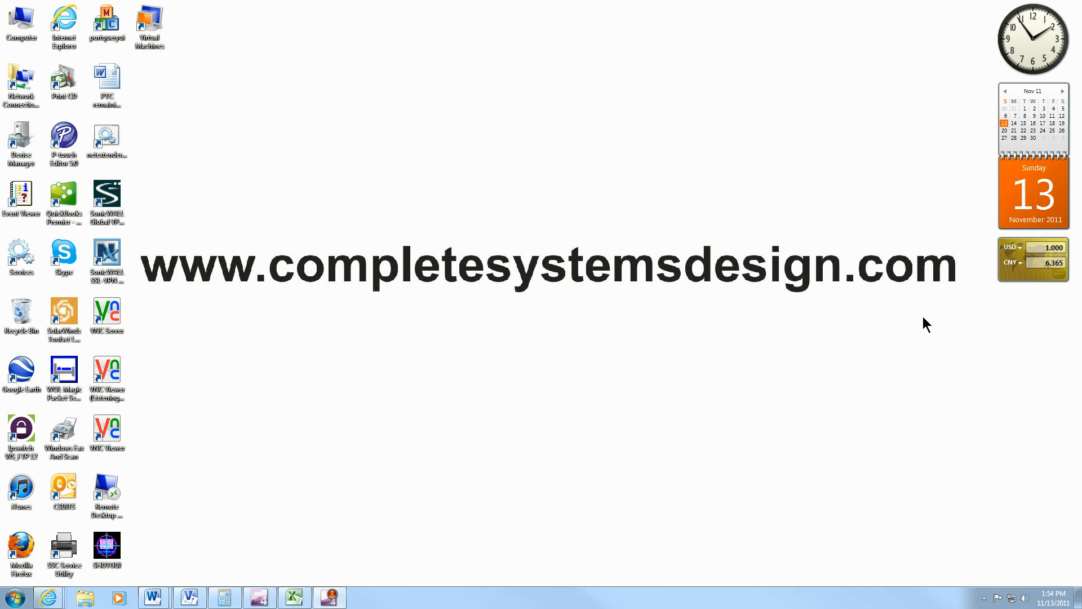
mouse_move(283, 367)
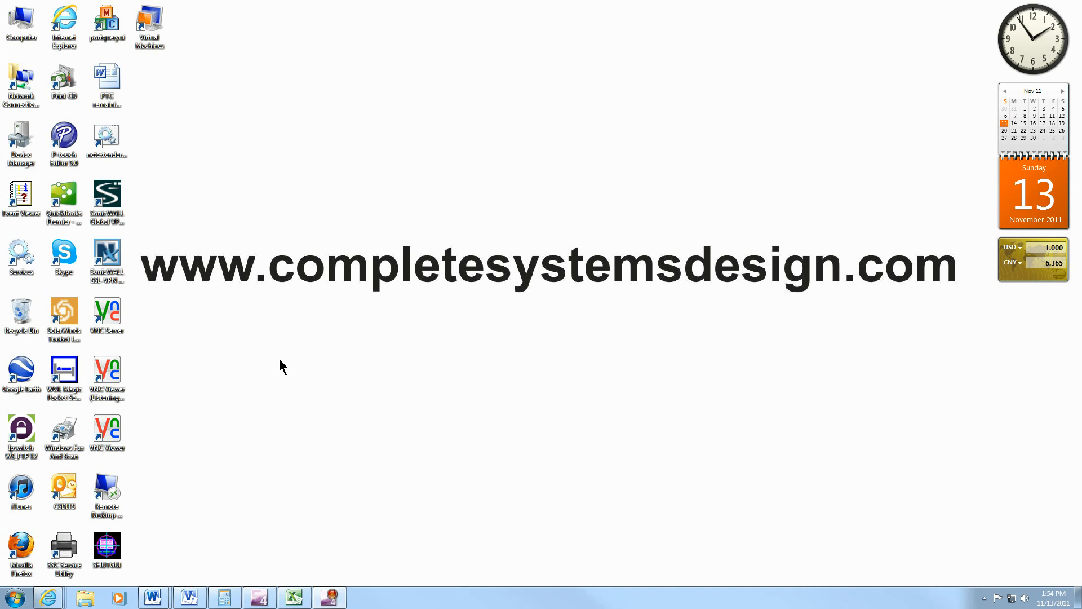
mouse_move(926, 325)
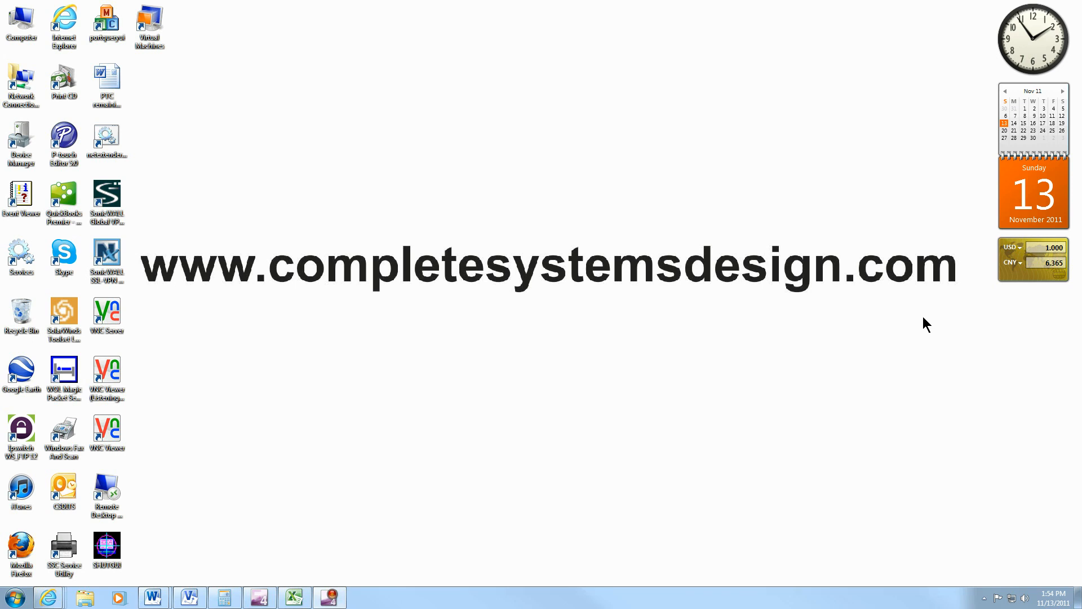
mouse_move(282, 367)
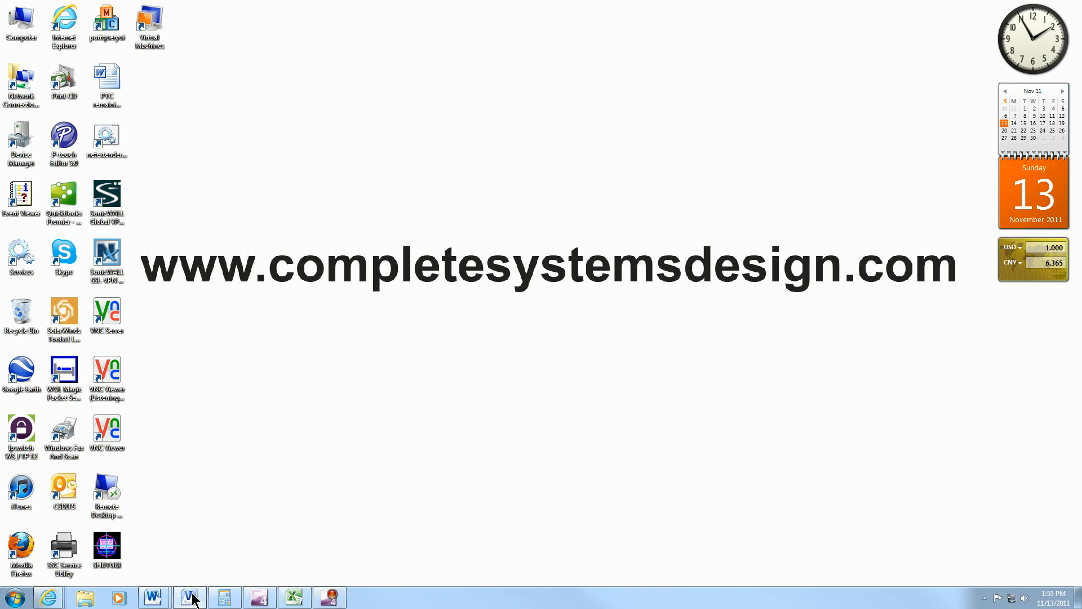
- Restore the open windows from the taskbar and bring the SonicWall firewall page in Internet Explorer to the front
click(189, 598)
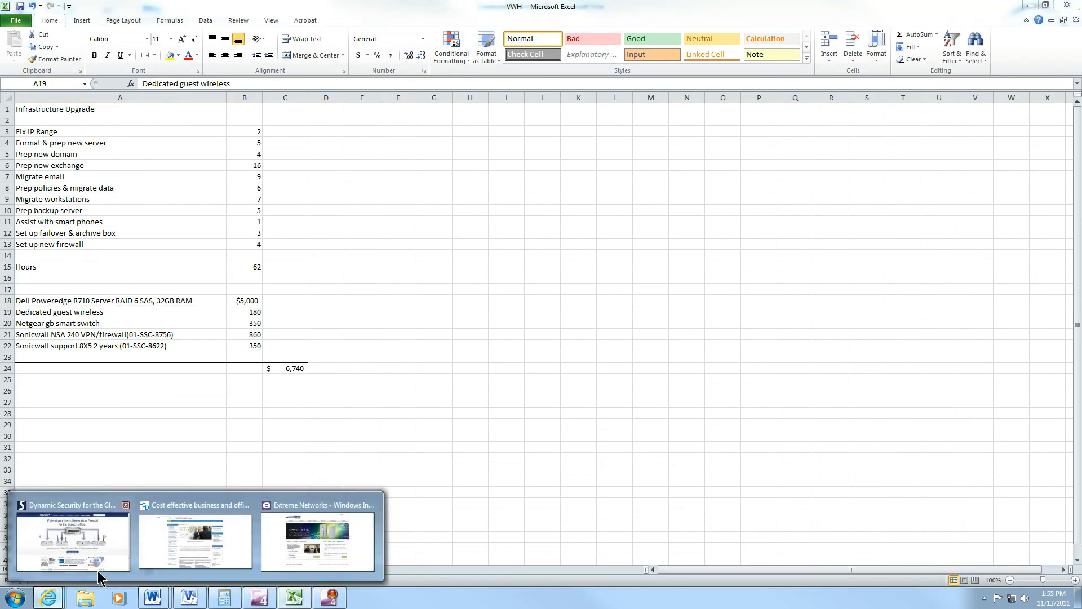
click(317, 542)
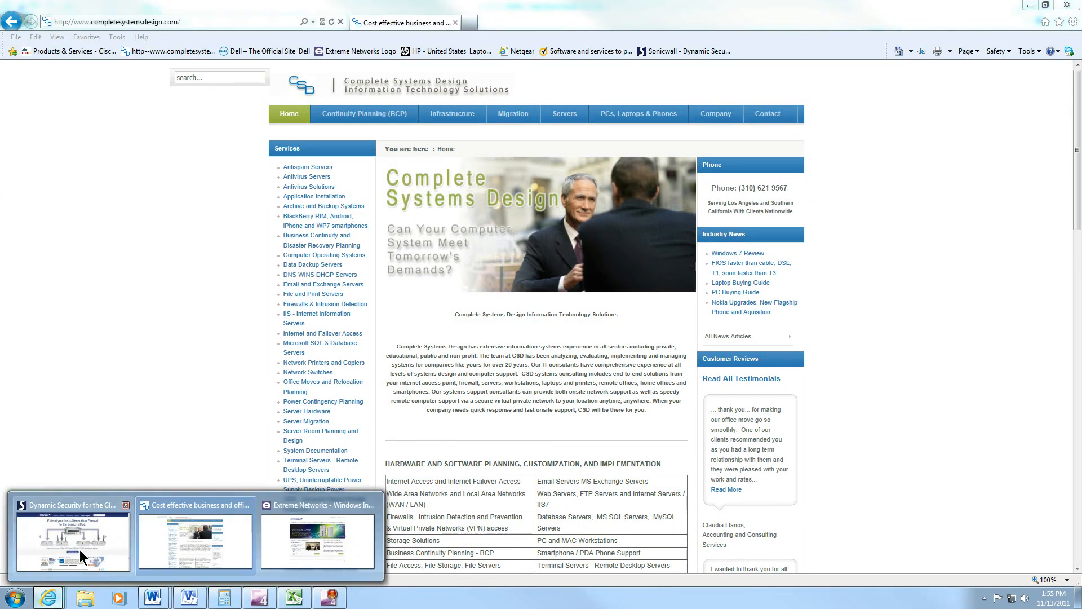
click(71, 539)
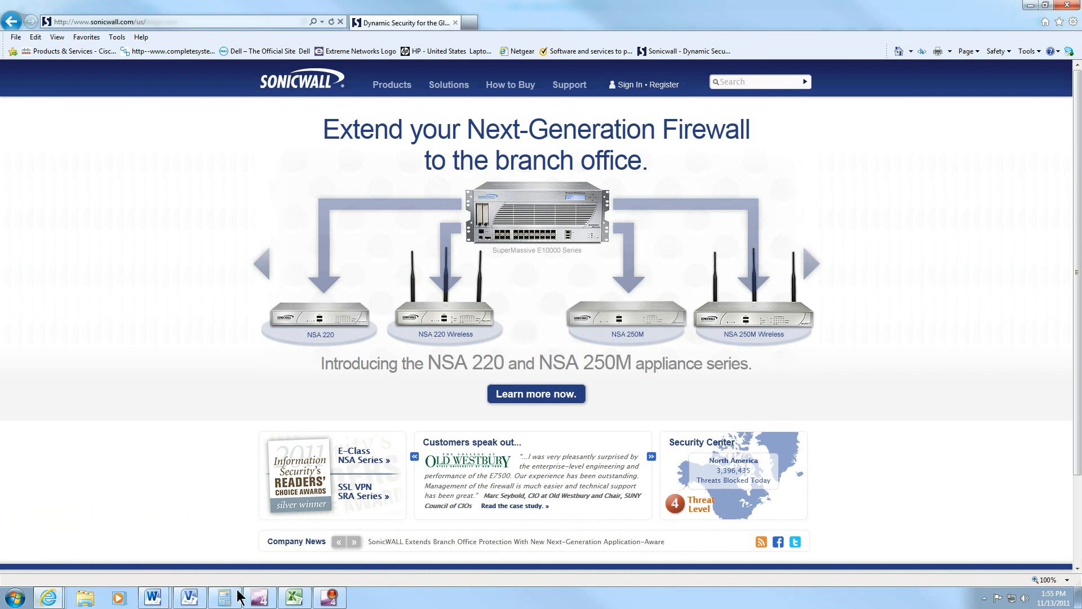
click(223, 597)
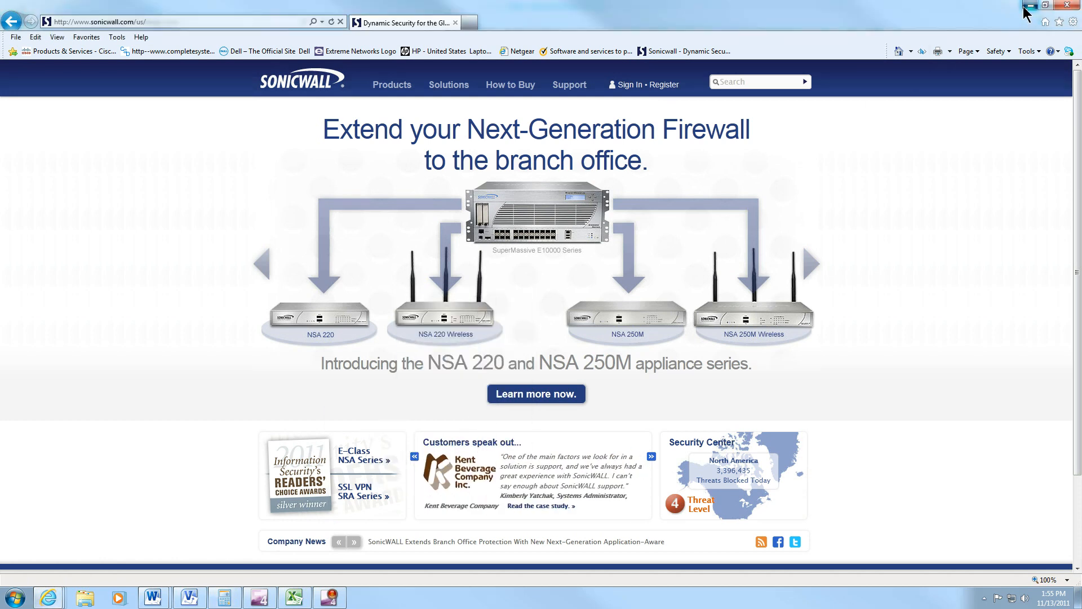
click(168, 50)
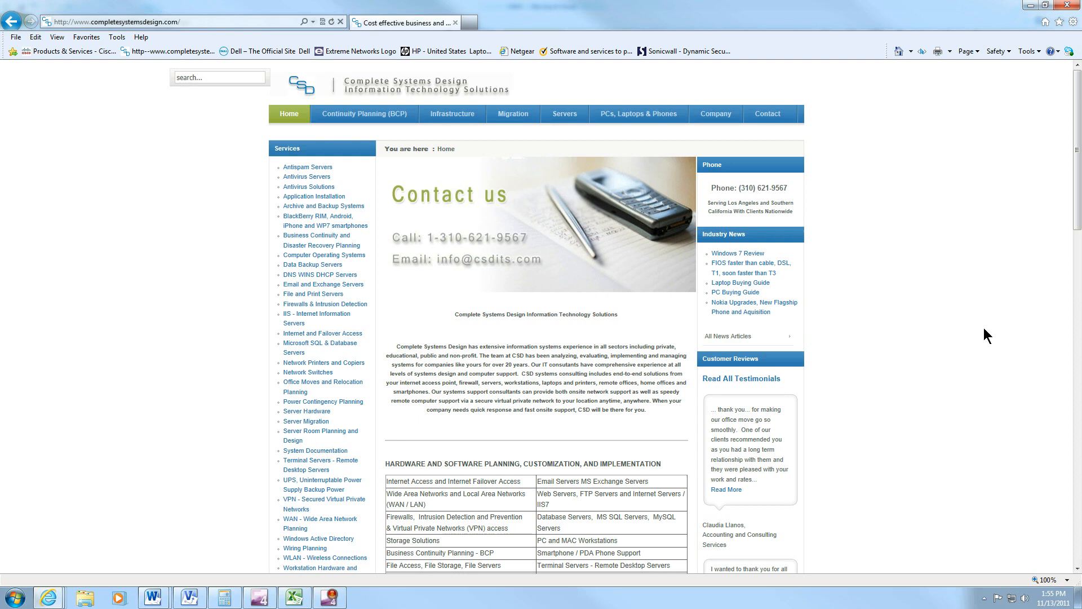
mouse_move(1061, 595)
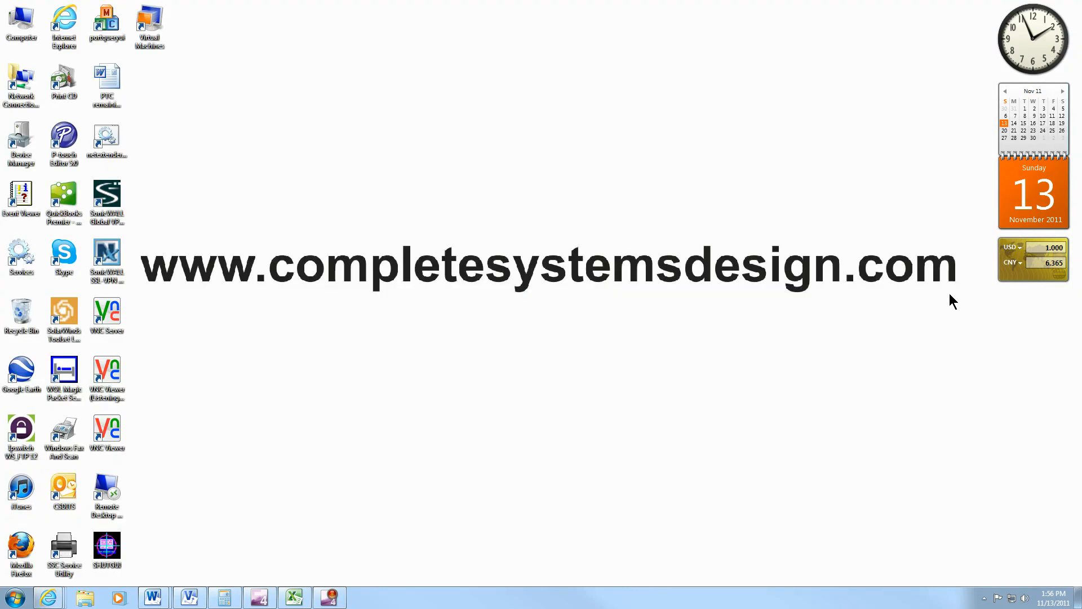
mouse_move(57, 250)
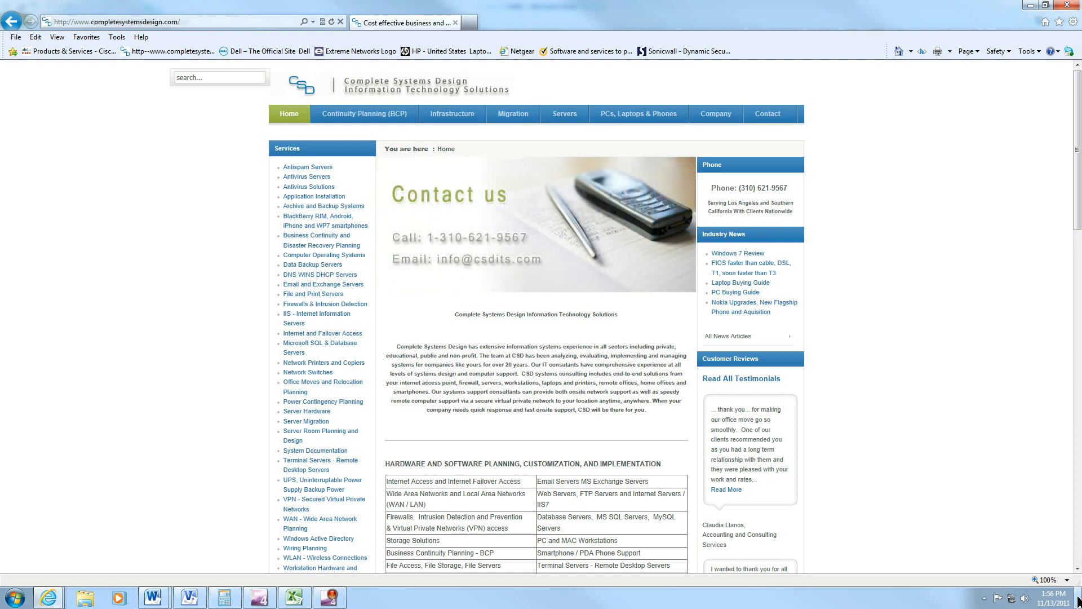
mouse_move(543, 366)
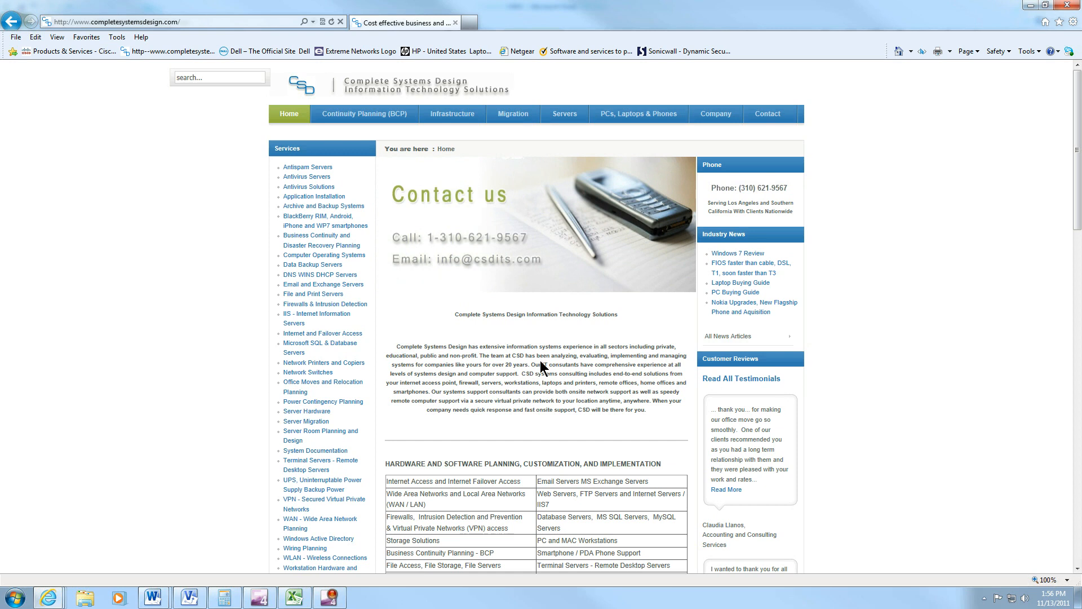